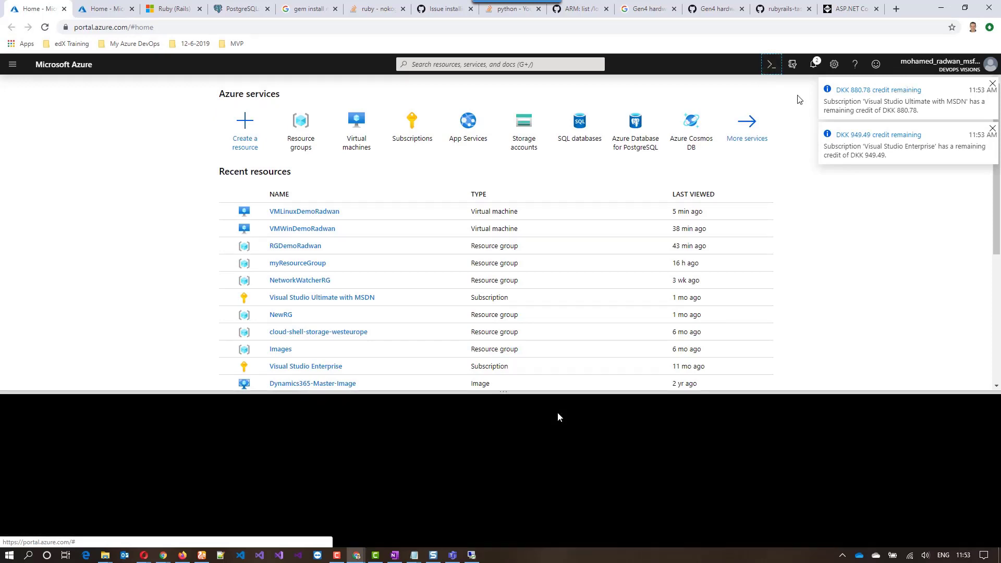
Start a Bash Cloud Shell session and bring up the portal's Resource groups list
click(771, 64)
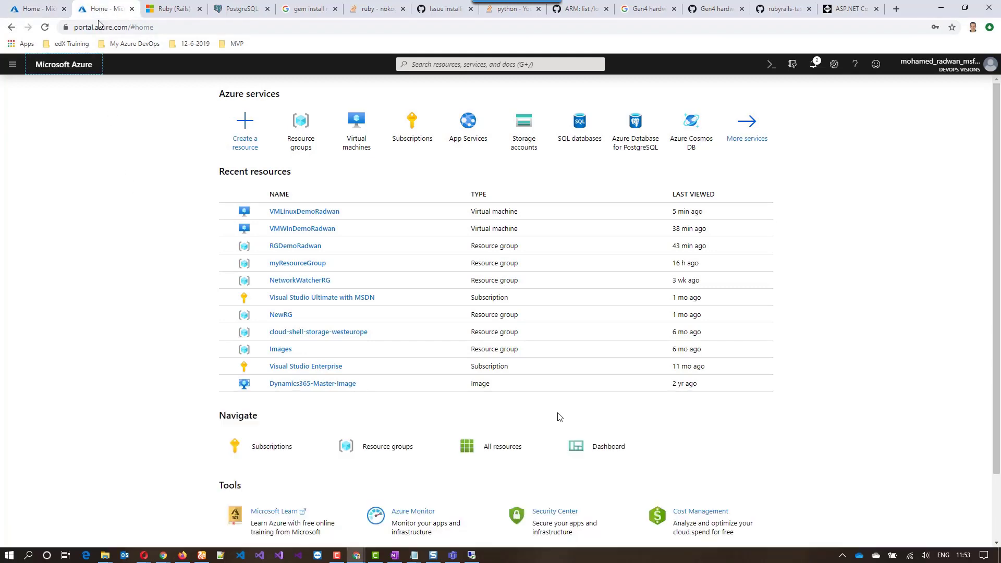
click(11, 64)
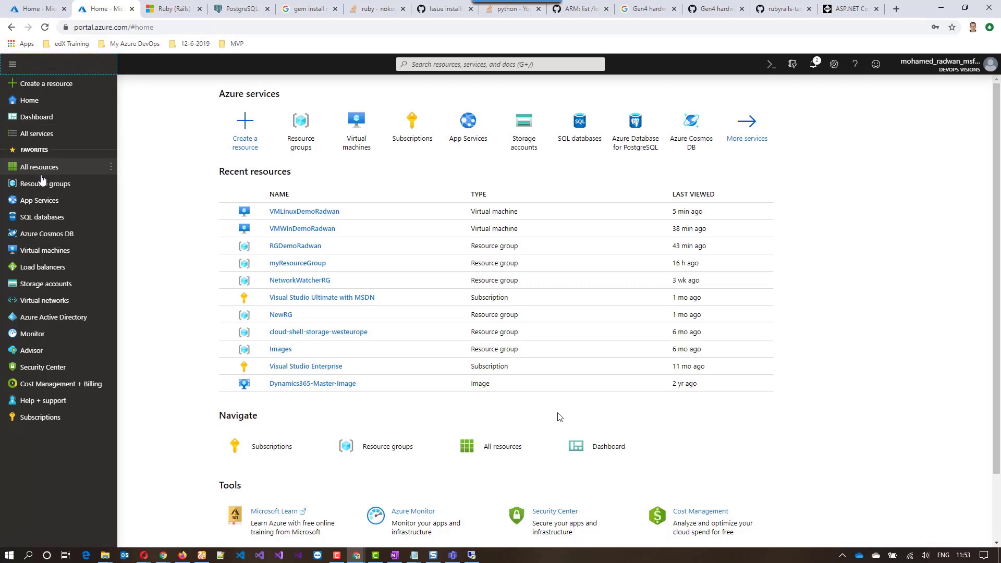
click(771, 64)
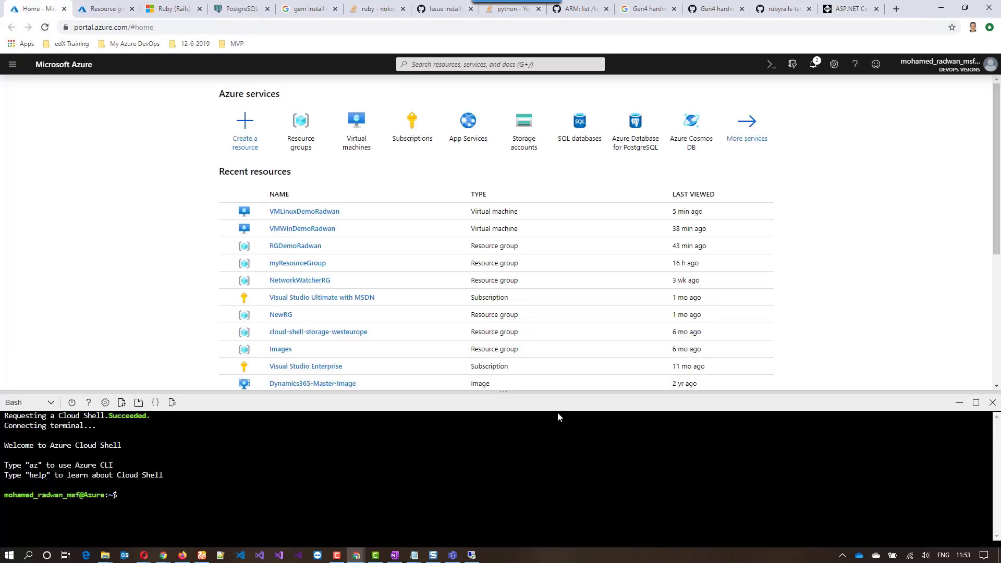
Create resource group RGLabRadwan and a PostgreSQL 9.6 server, then refresh Resource groups to find RGLabRadwan
text(clea)
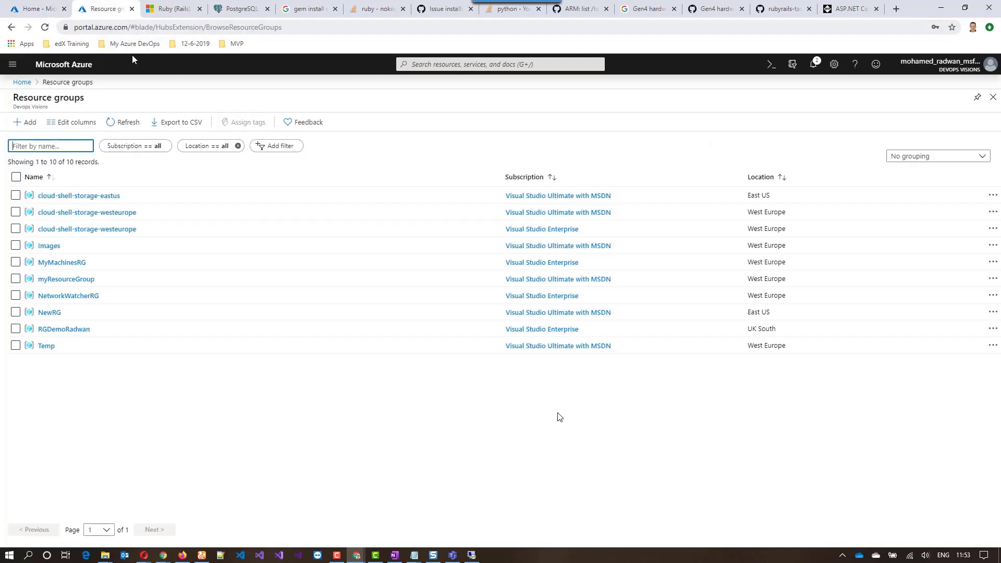
click(127, 123)
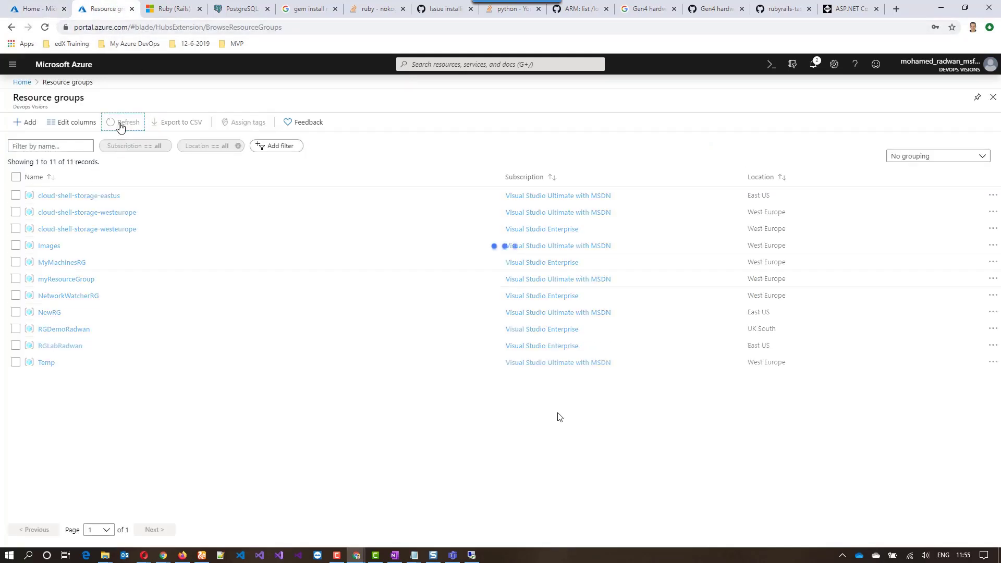
click(60, 345)
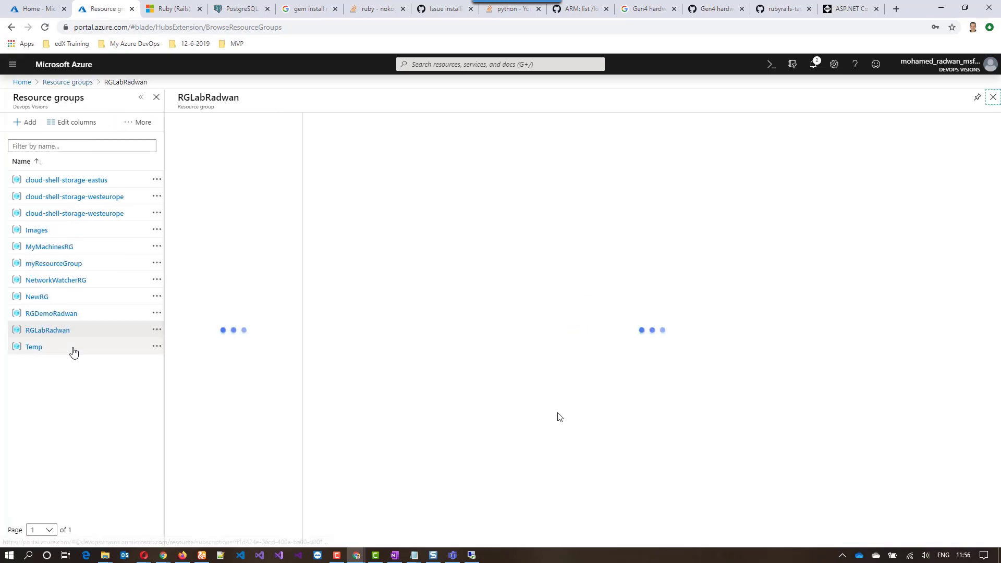
click(47, 329)
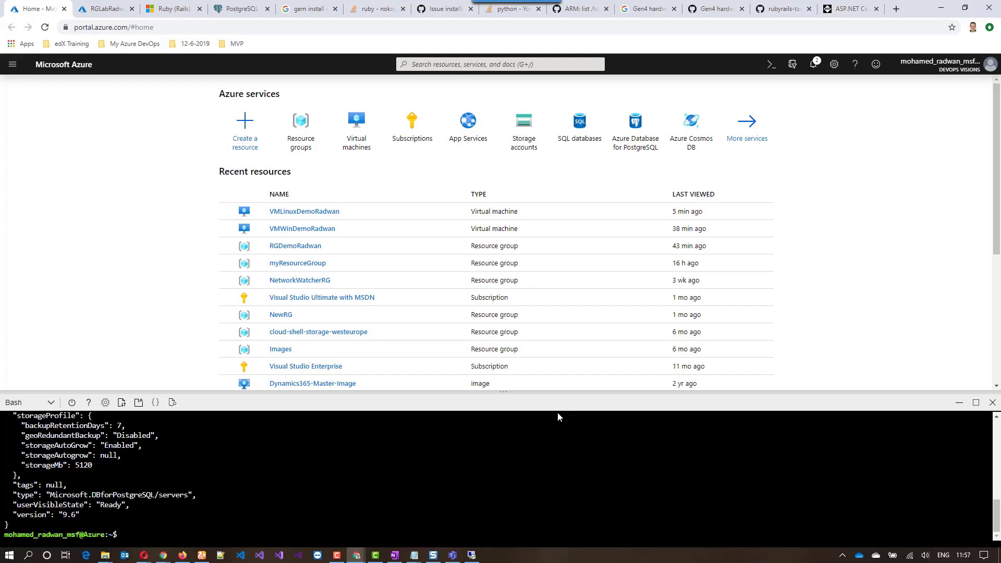
Return to the RGLabRadwan overview listing the East US PostgreSQL server postgresradwanserver
click(102, 8)
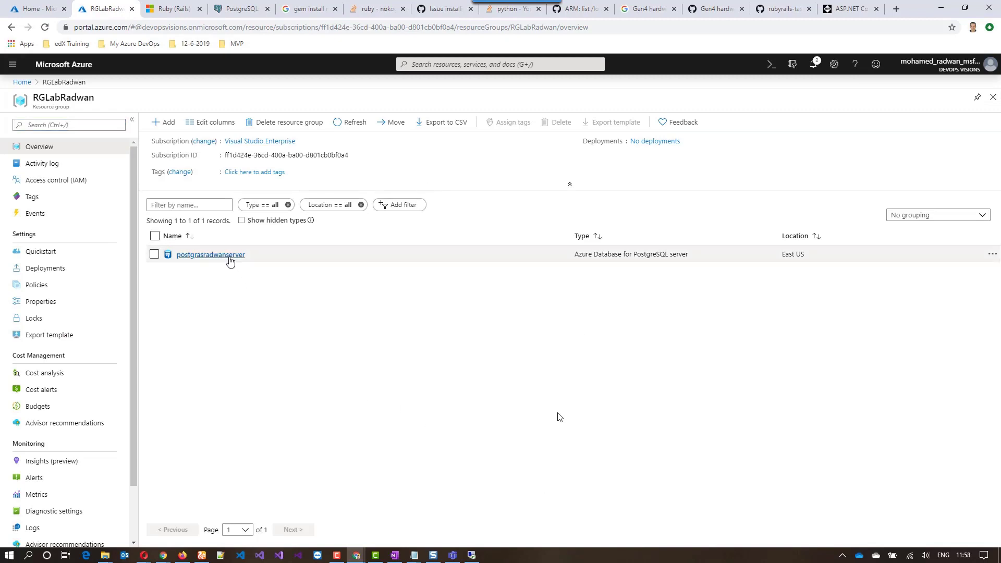
Switch Allow access to Azure services ON in postgrasradwanserver's connection security, reviewing connection strings
click(210, 254)
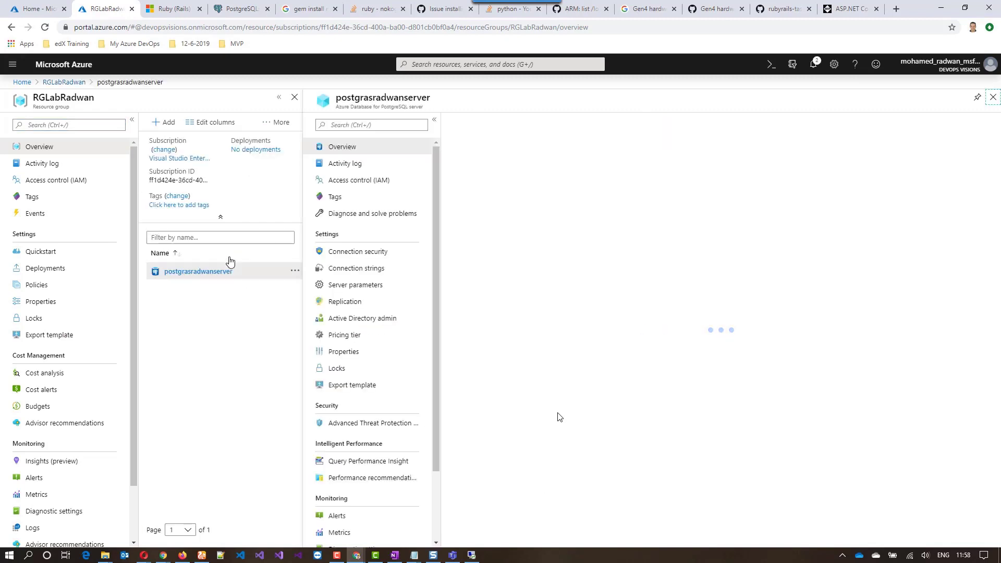
click(358, 251)
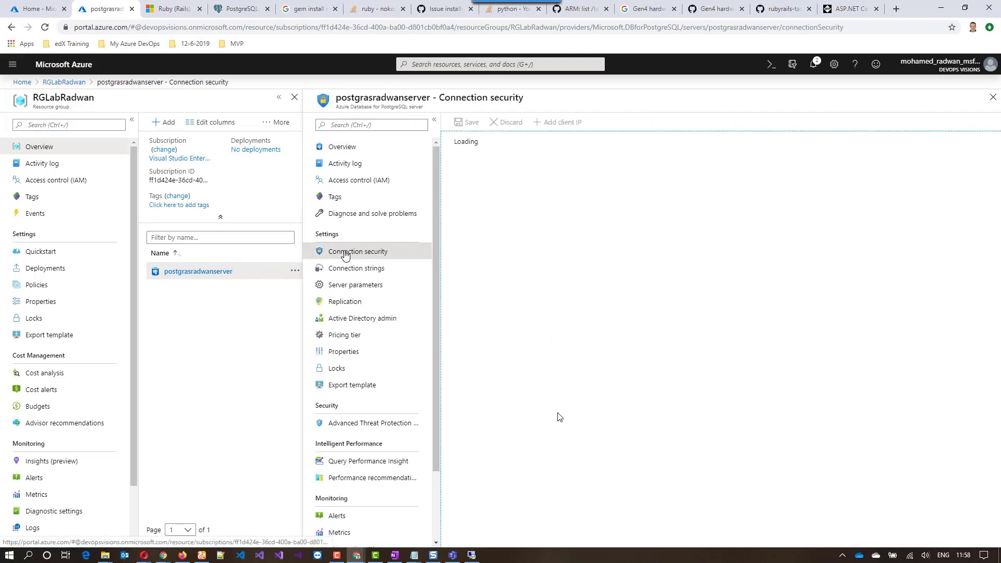
click(357, 251)
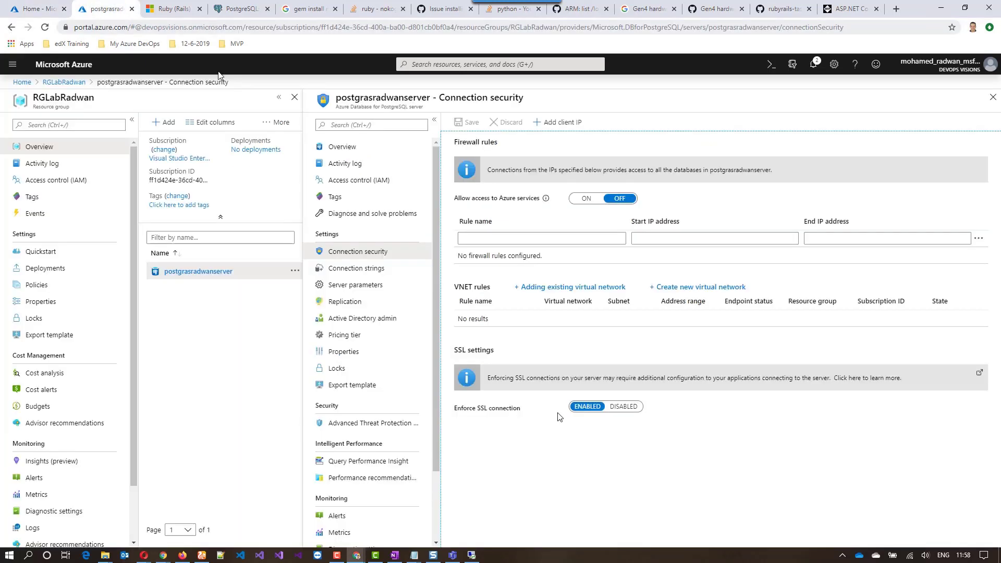
click(357, 268)
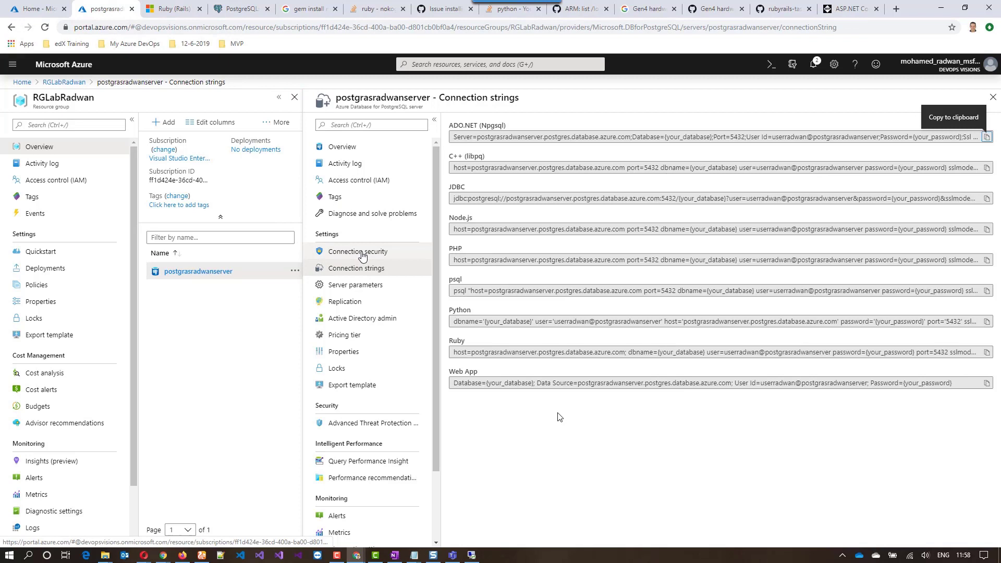
click(358, 251)
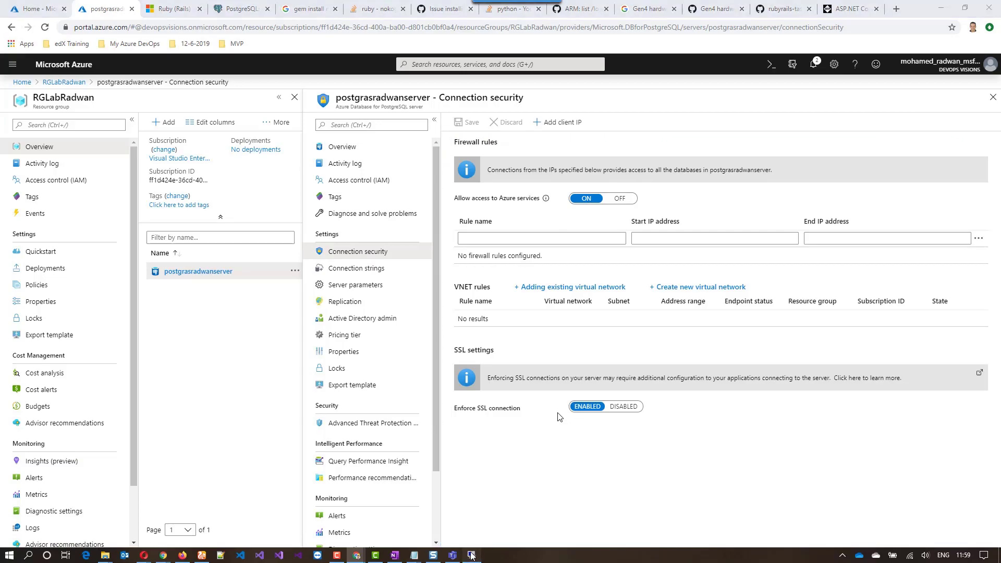
Connect psql to the postgres database on postgrasradwanserver.postgres.database.azure.com from the VM terminal
click(472, 554)
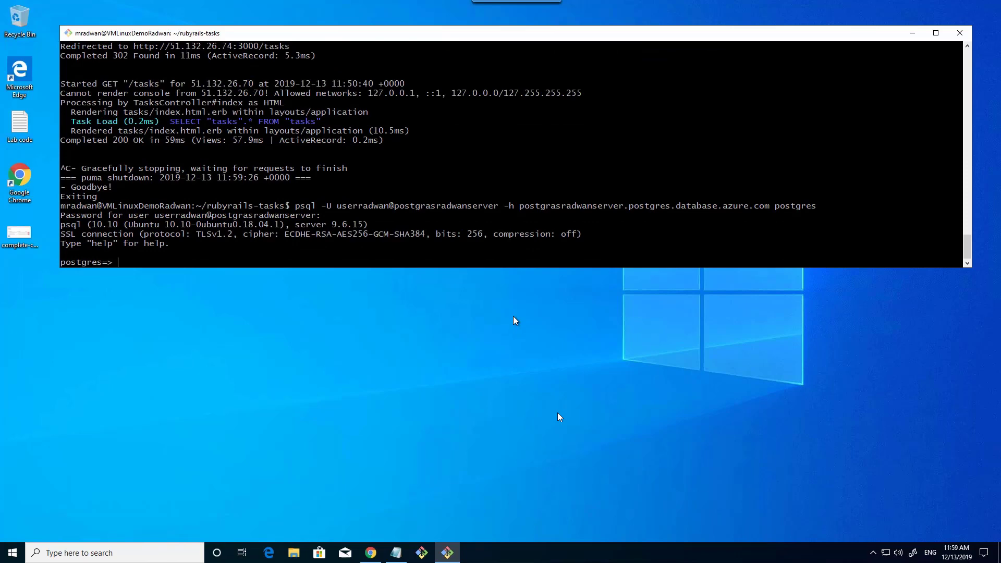
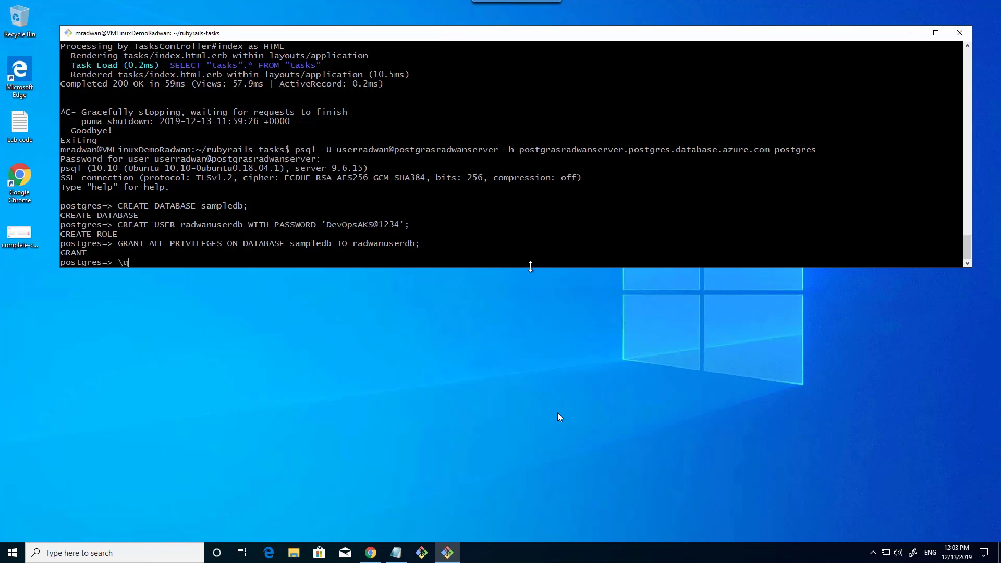